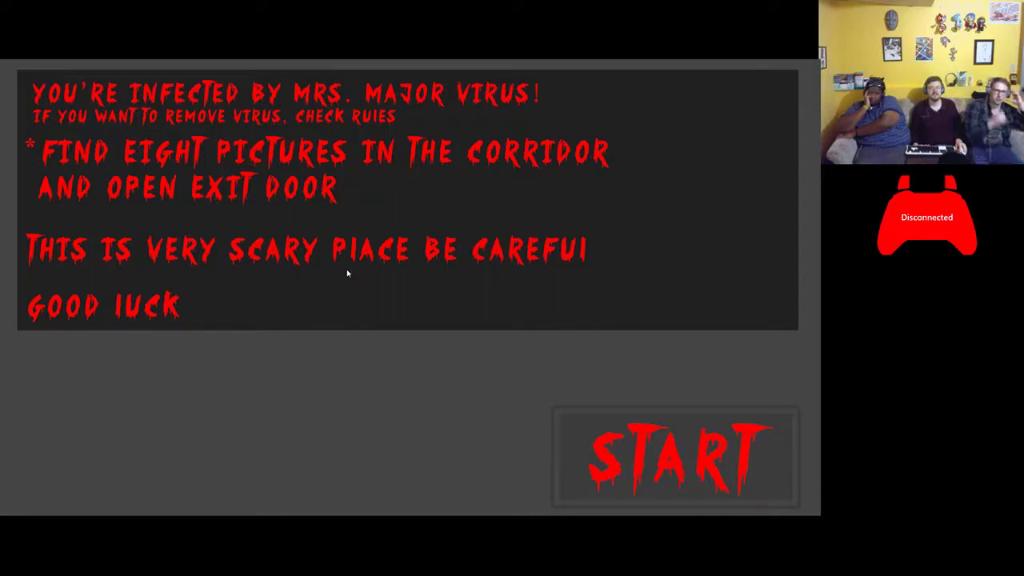
mouse_move(471, 387)
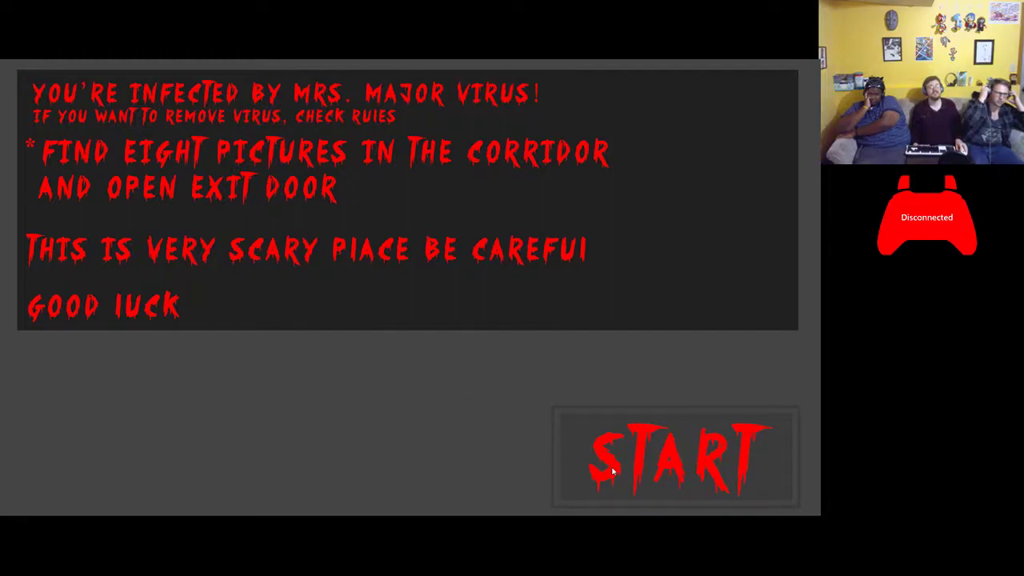
Begin the game from the rules screen via START, landing in the red-lit corridor at 0/8 pictures
left_click(675, 455)
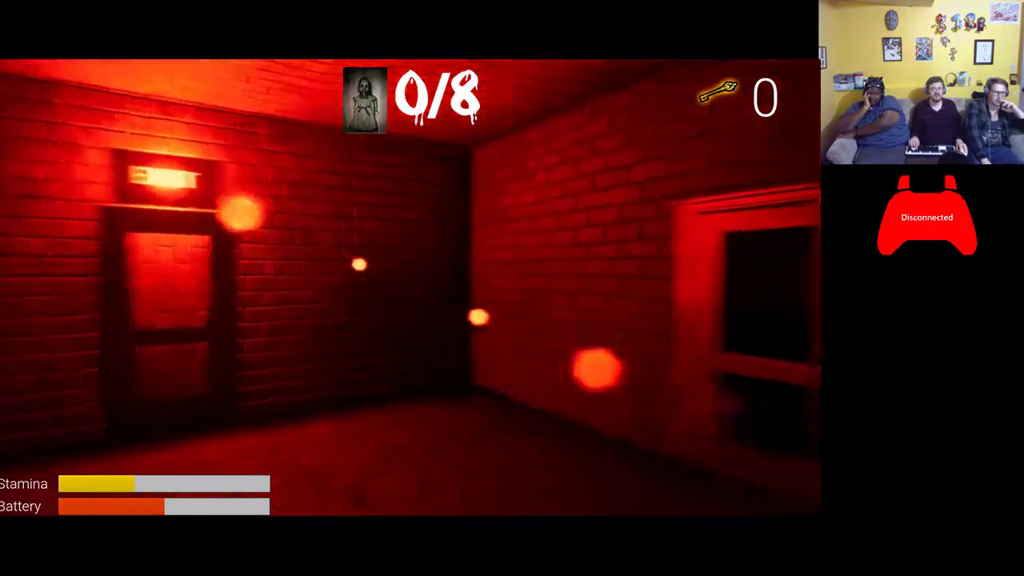
mouse_move(400, 288)
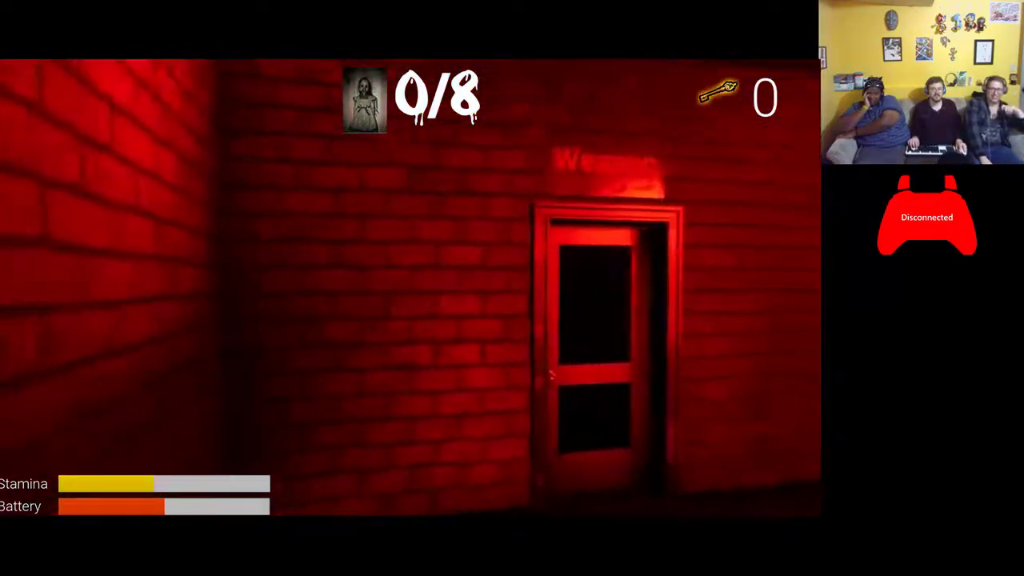
mouse_move(400, 288)
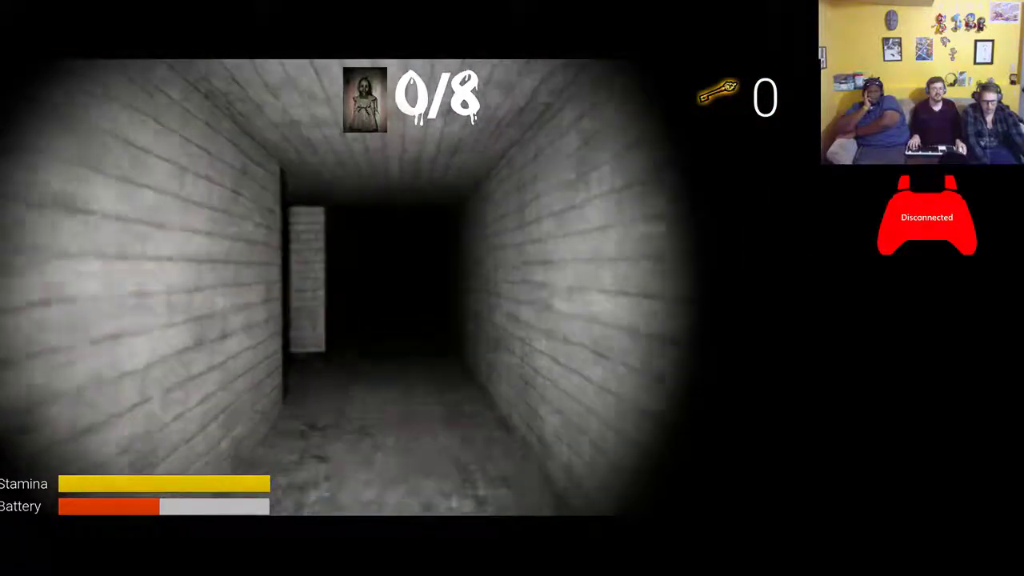
Walk forward down the grey corridor, through the end door, and on into the next room
key("w")
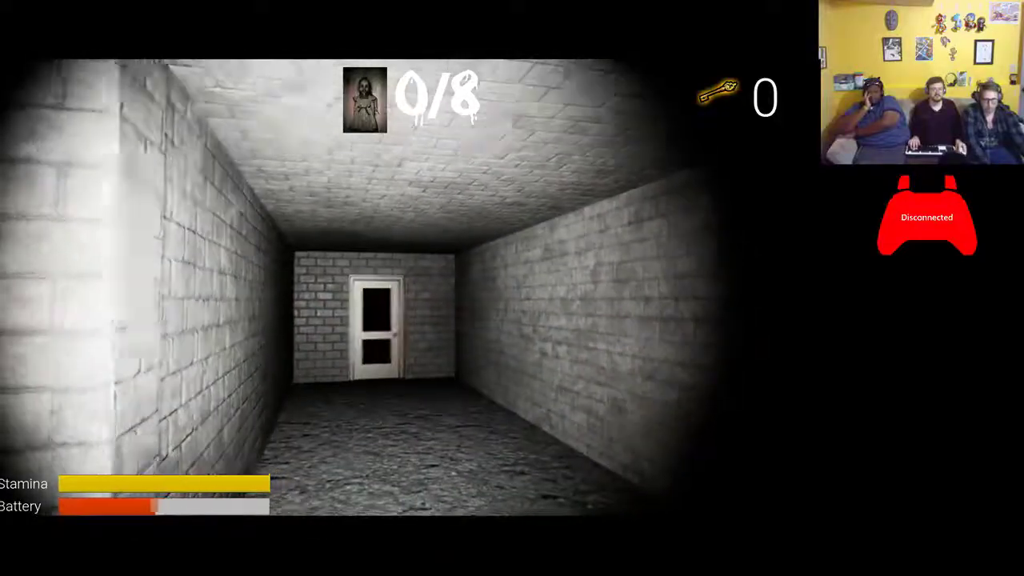
key("w")
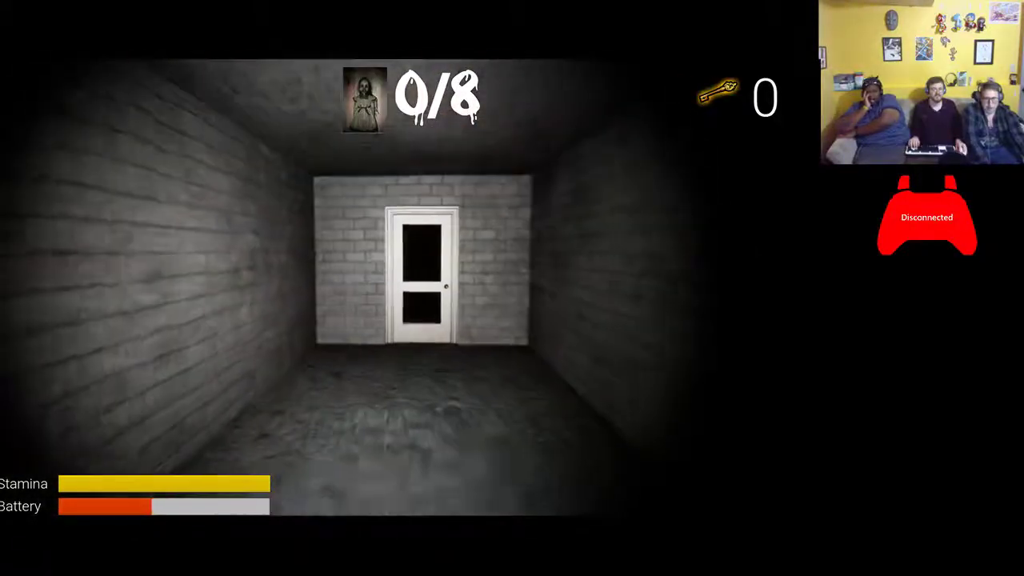
key("w")
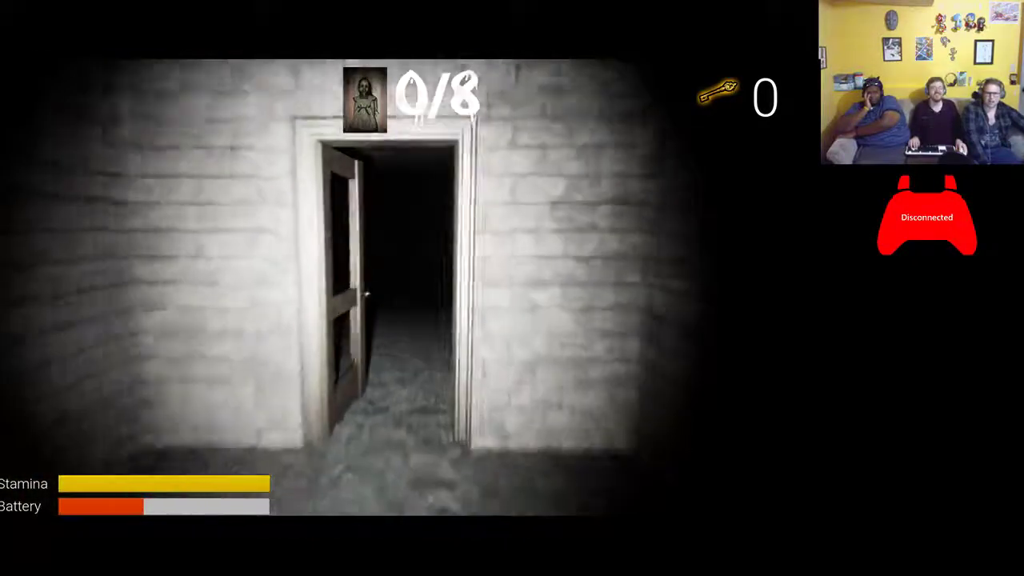
key("w")
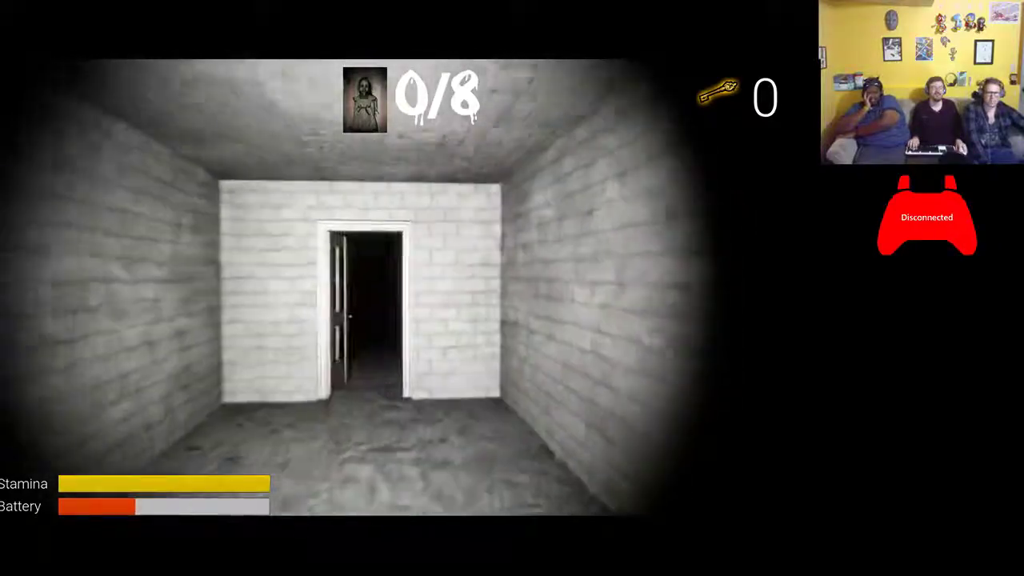
key("w")
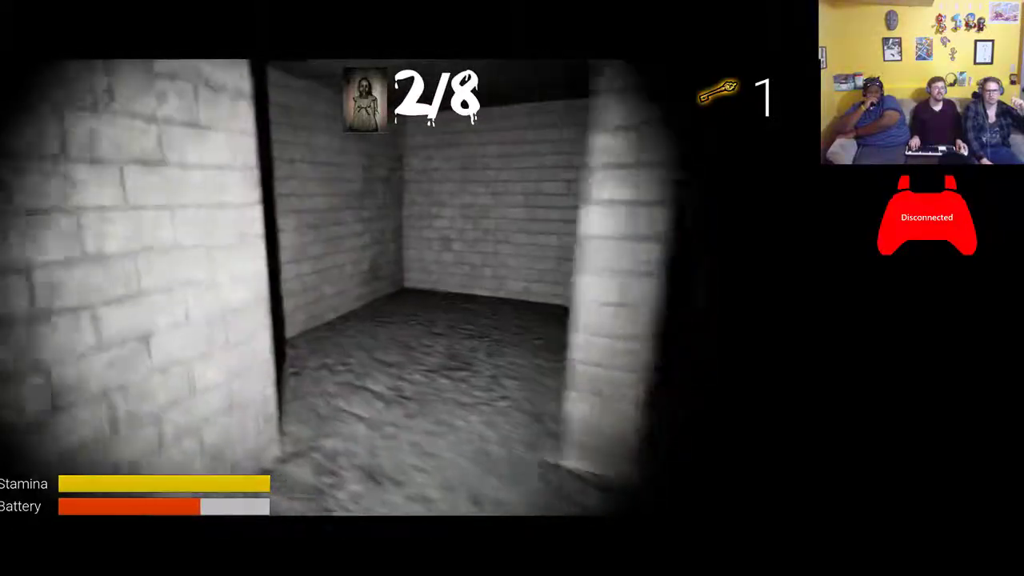
Keep exploring the dark stone tunnels toward the corridor's end door until the fake red crash screen appears
key("w")
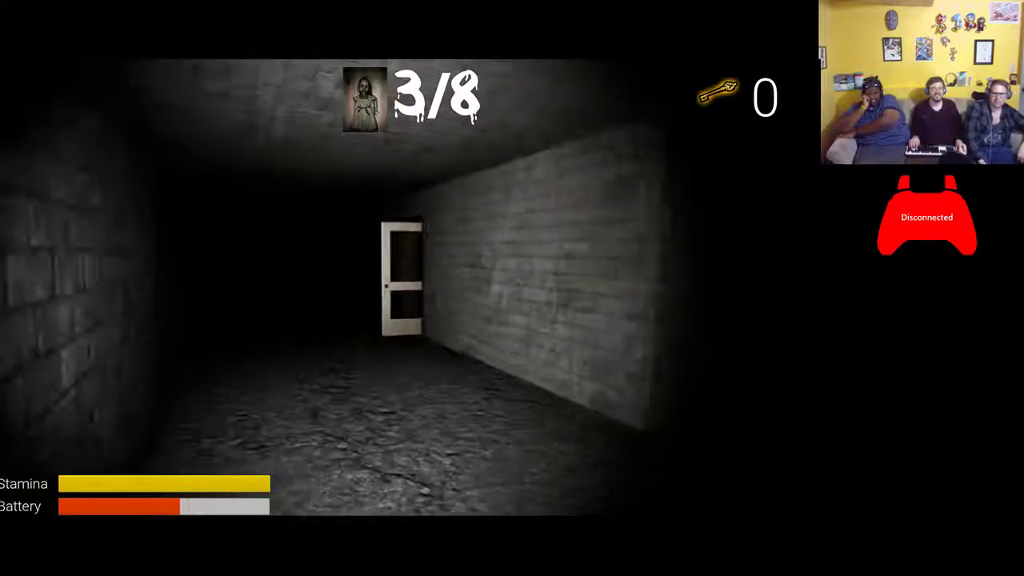
key("w")
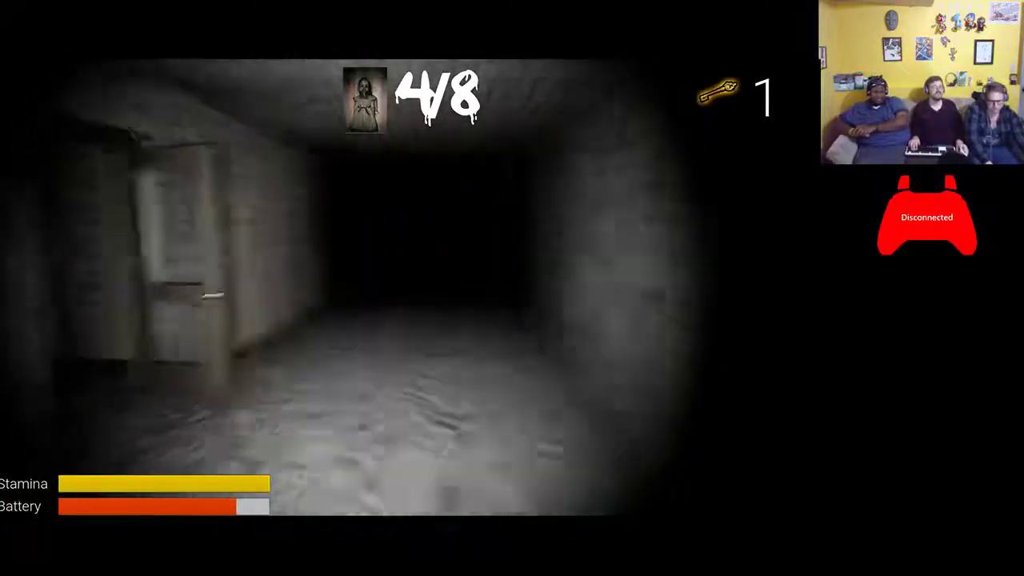
key("w")
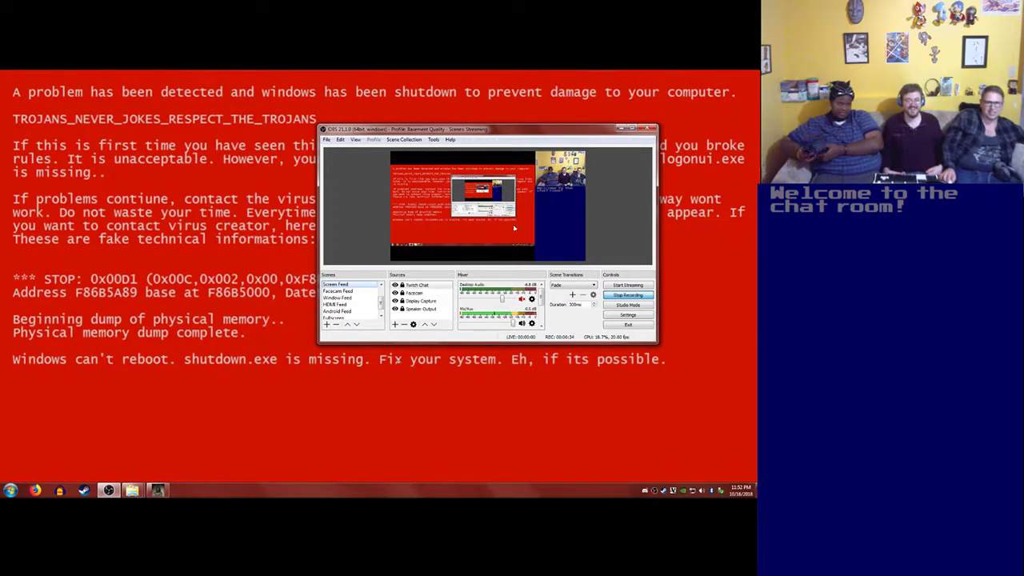
mouse_move(558, 320)
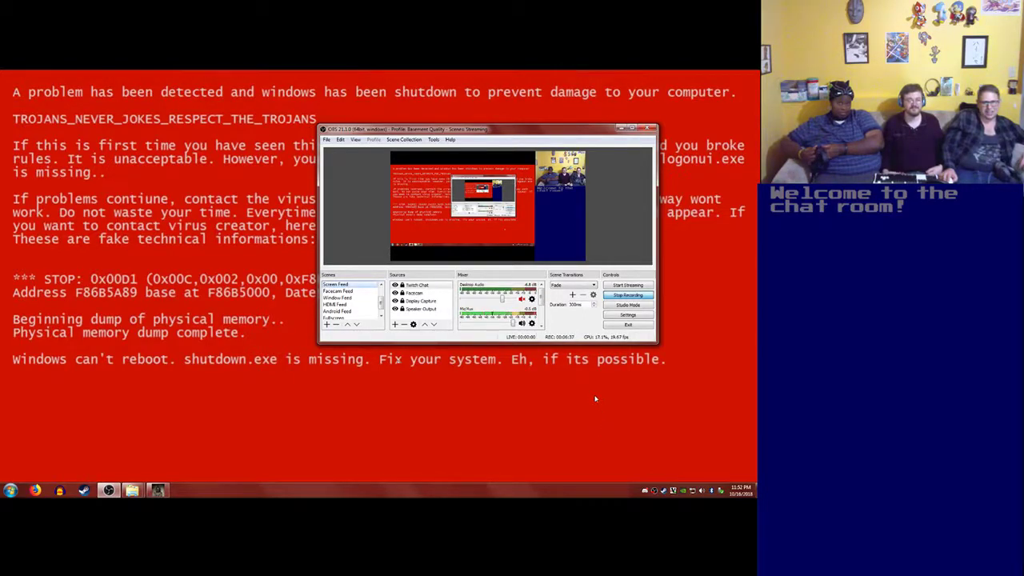
mouse_move(526, 238)
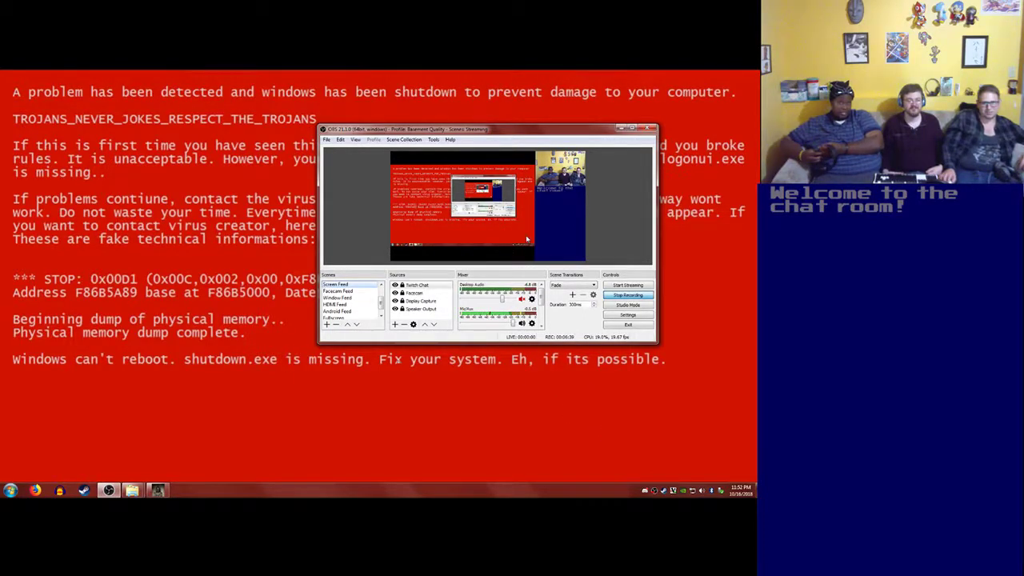
mouse_move(147, 470)
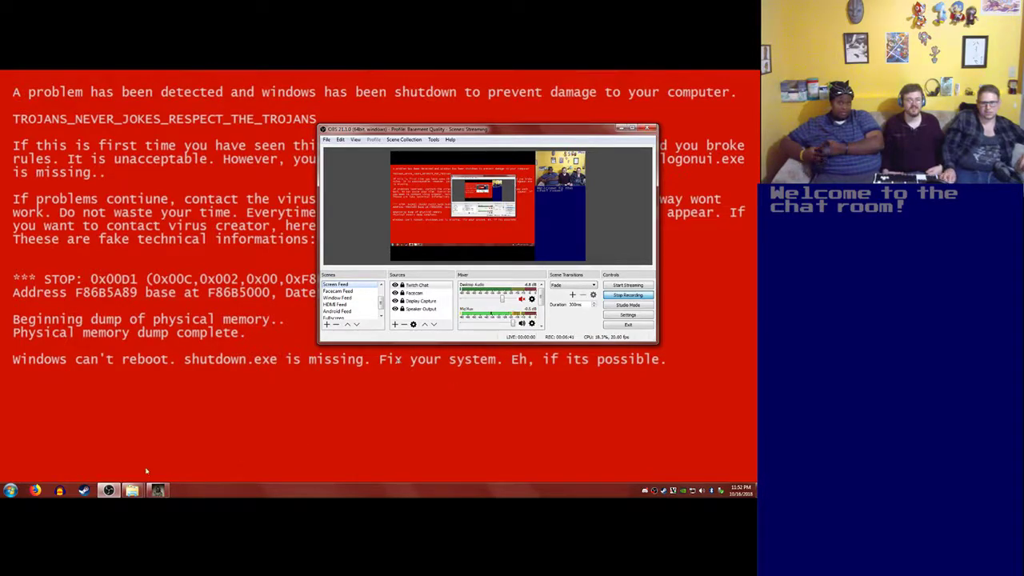
Dismiss the fake red crash screen to return to the Windows desktop
right_click(156, 489)
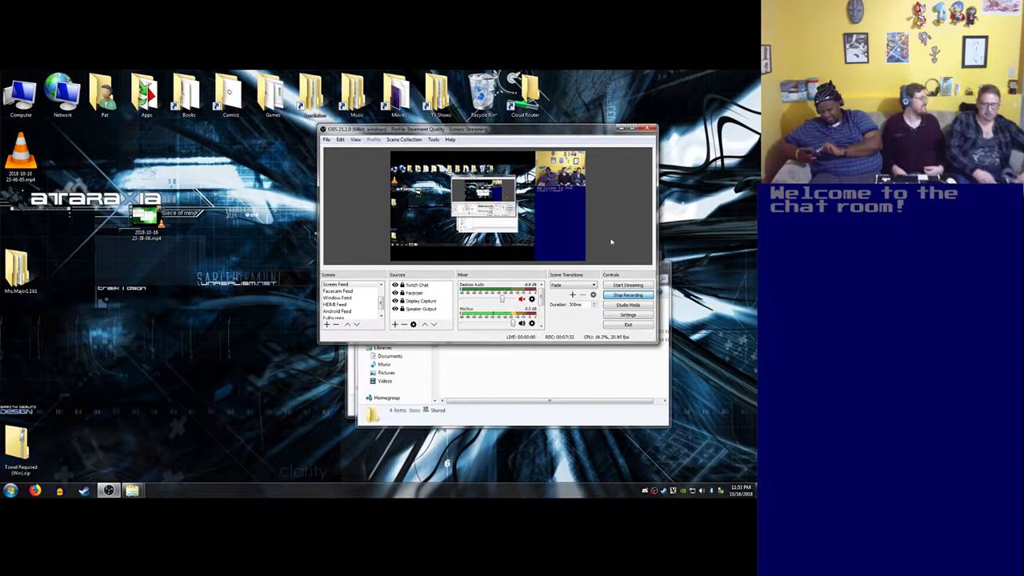
mouse_move(710, 88)
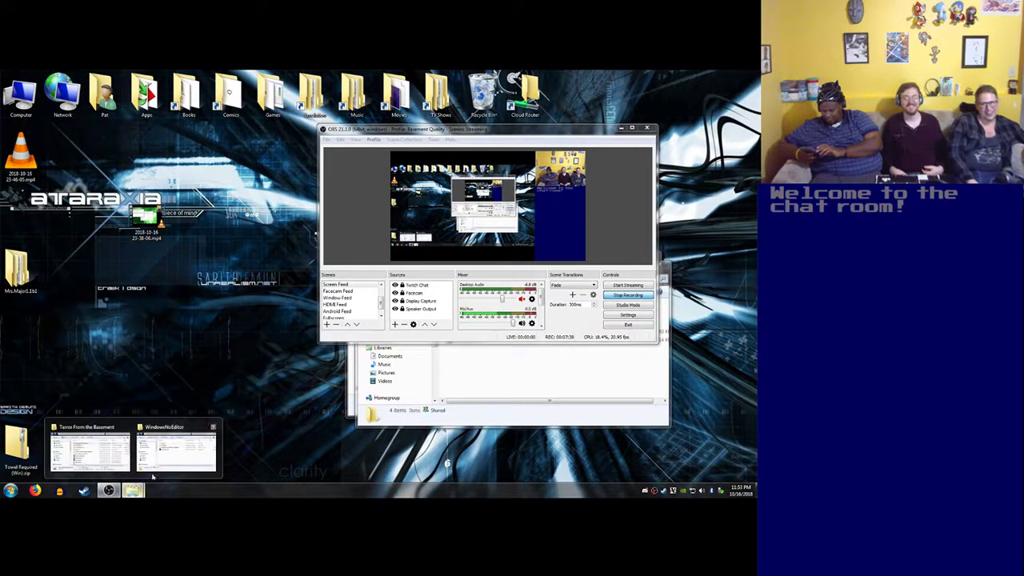
Bring the Tunnel From the Basement folder forward and open the 'What's Inside (Windows xM).zip' archive
left_click(89, 448)
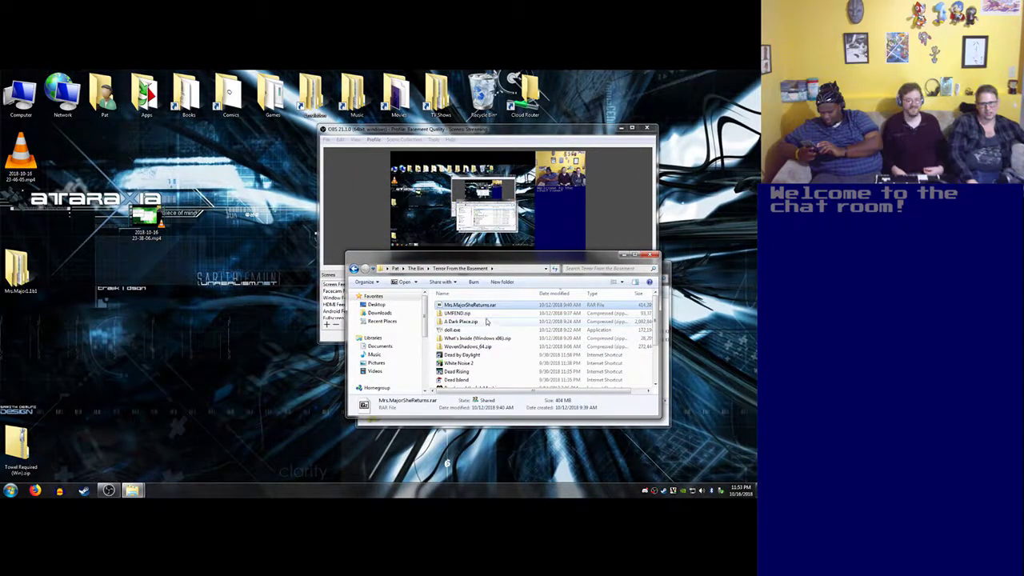
left_click(461, 312)
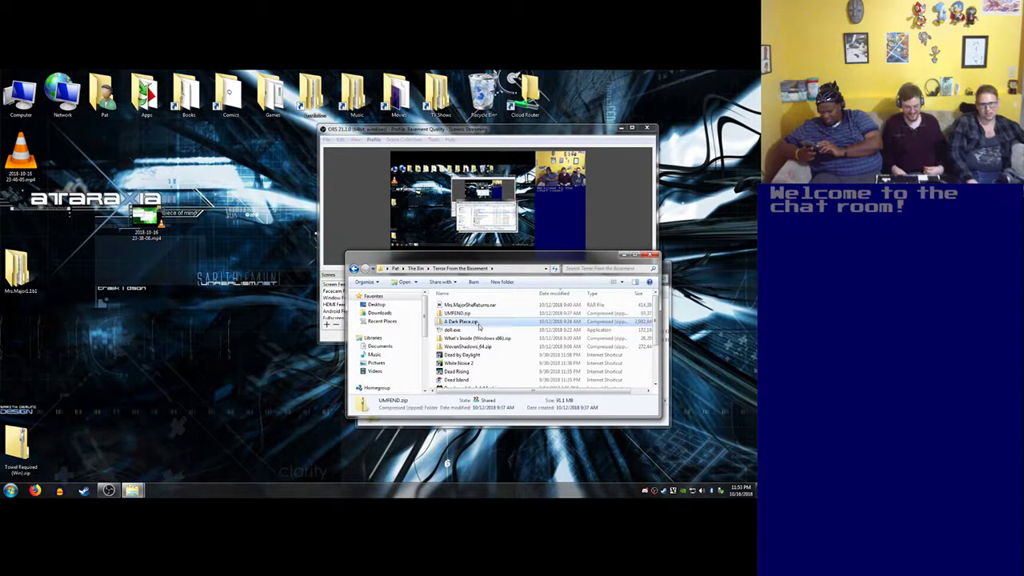
left_click(461, 320)
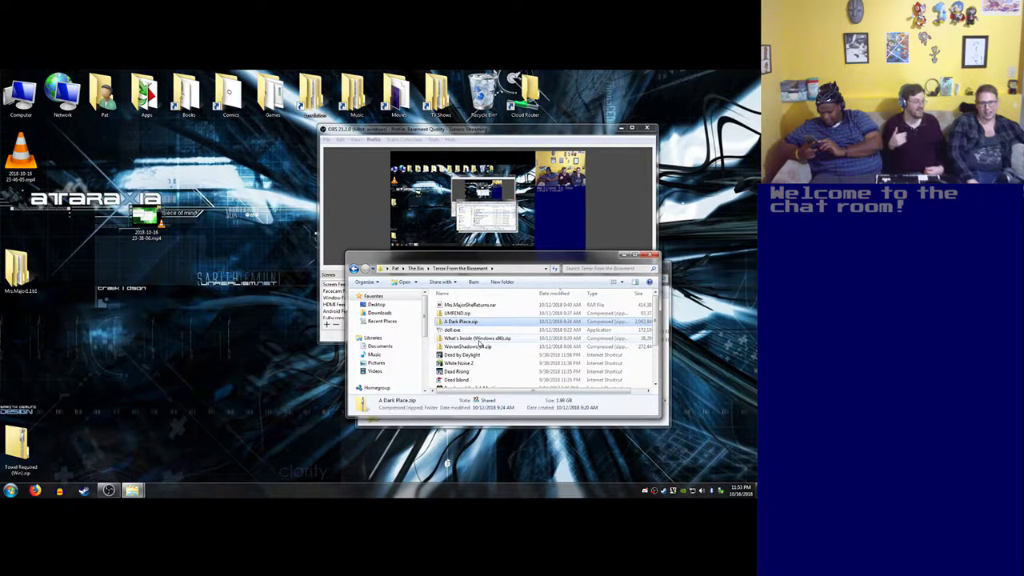
double_click(467, 337)
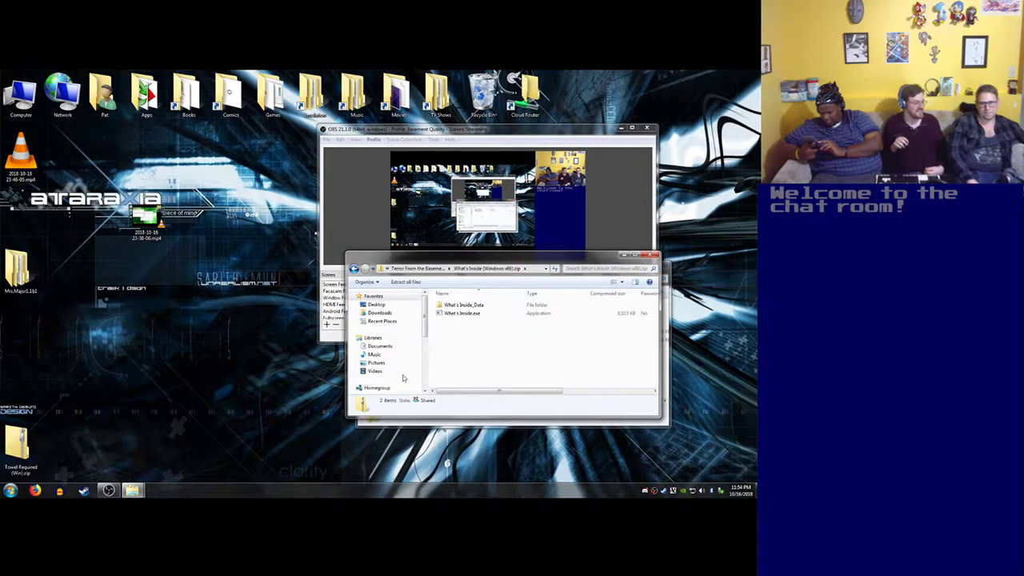